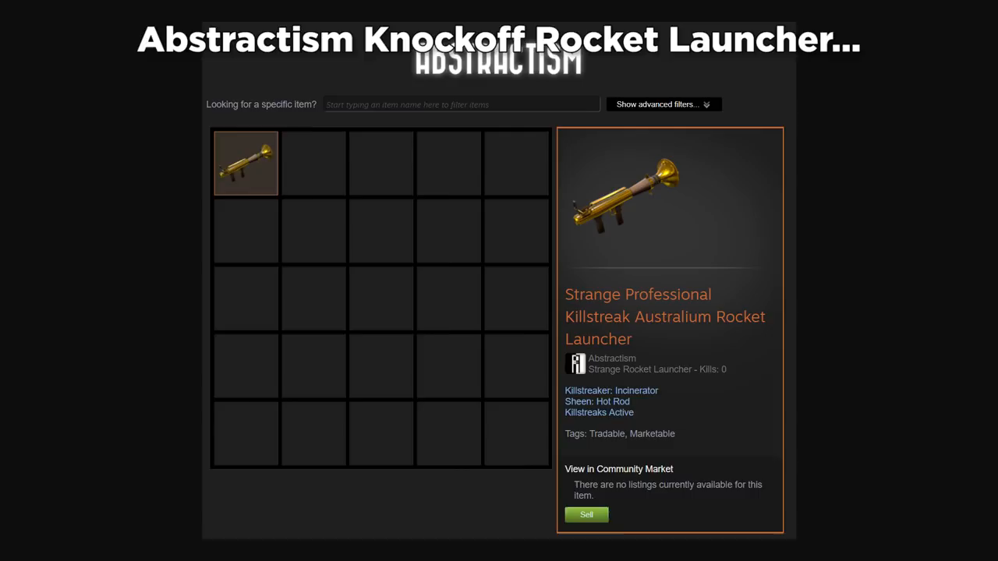
left_click(618, 467)
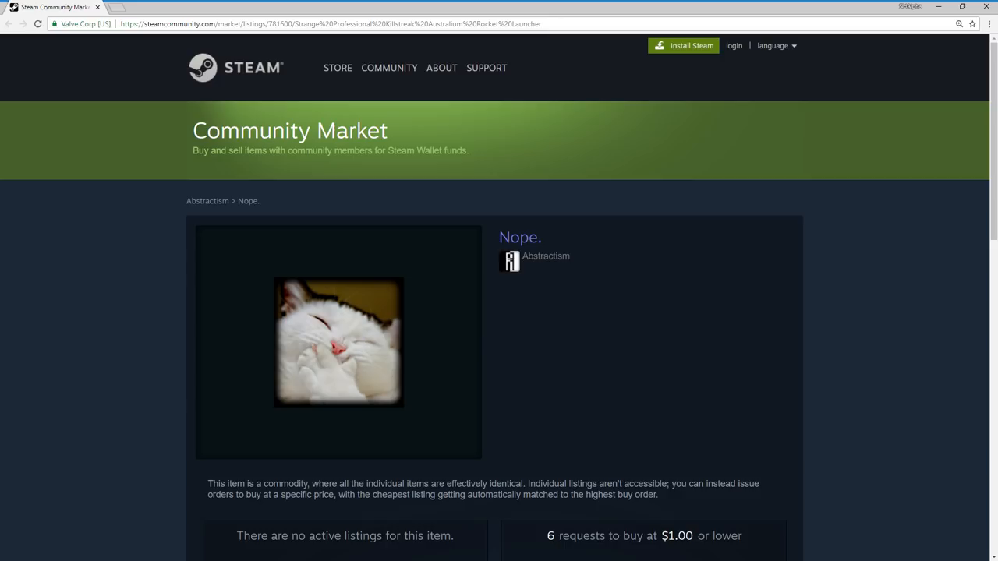
left_click(9, 23)
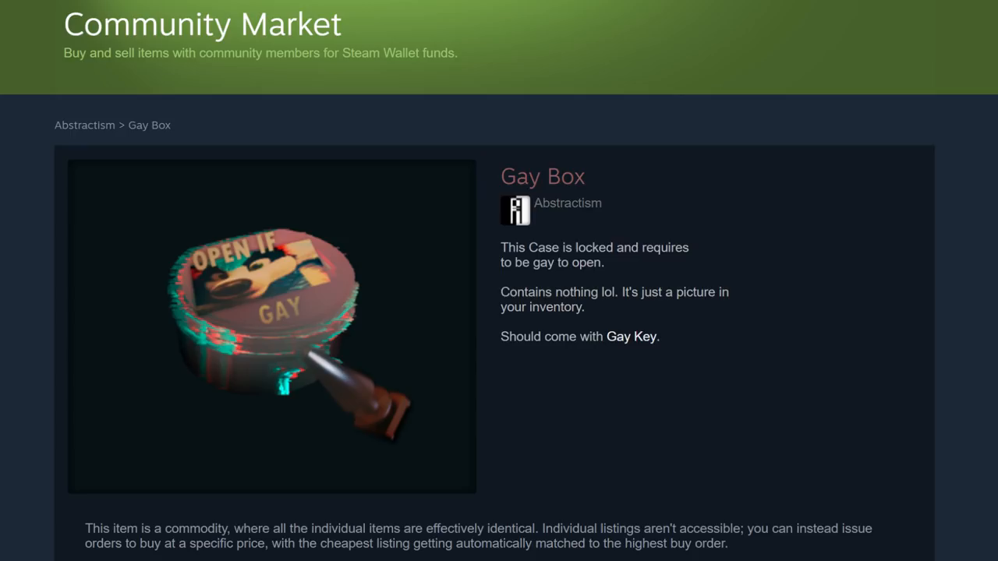
left_click(629, 336)
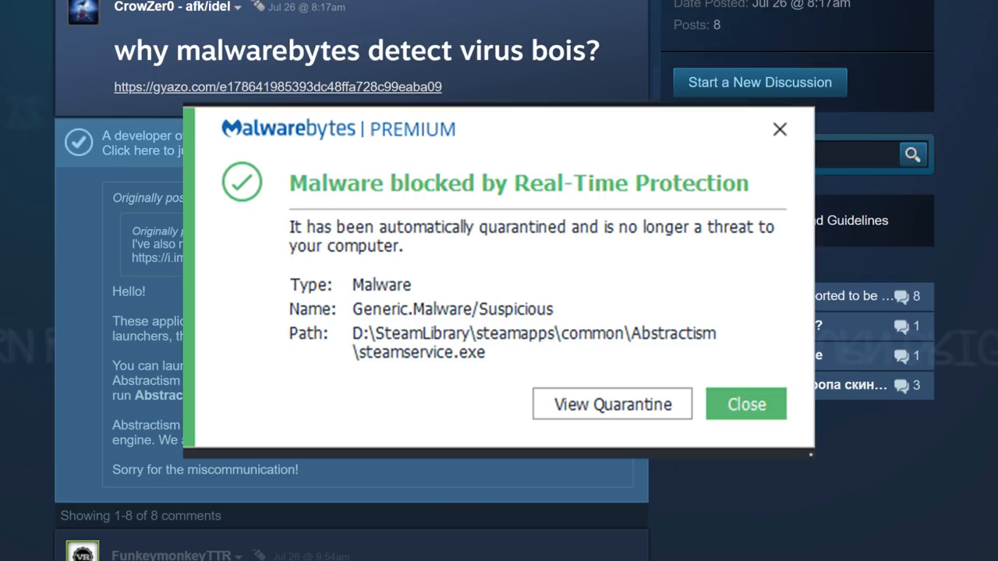
left_click(745, 404)
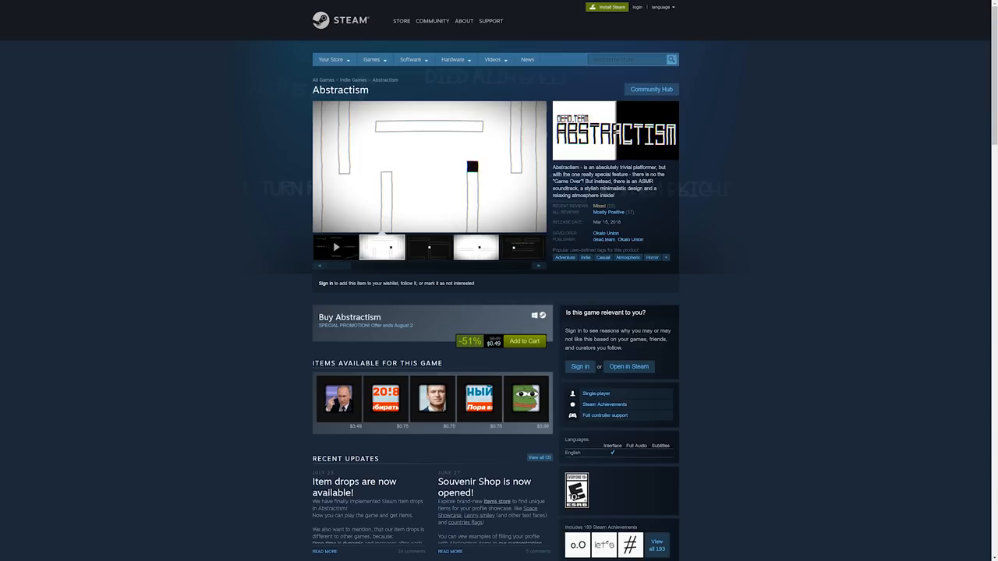
left_click(428, 246)
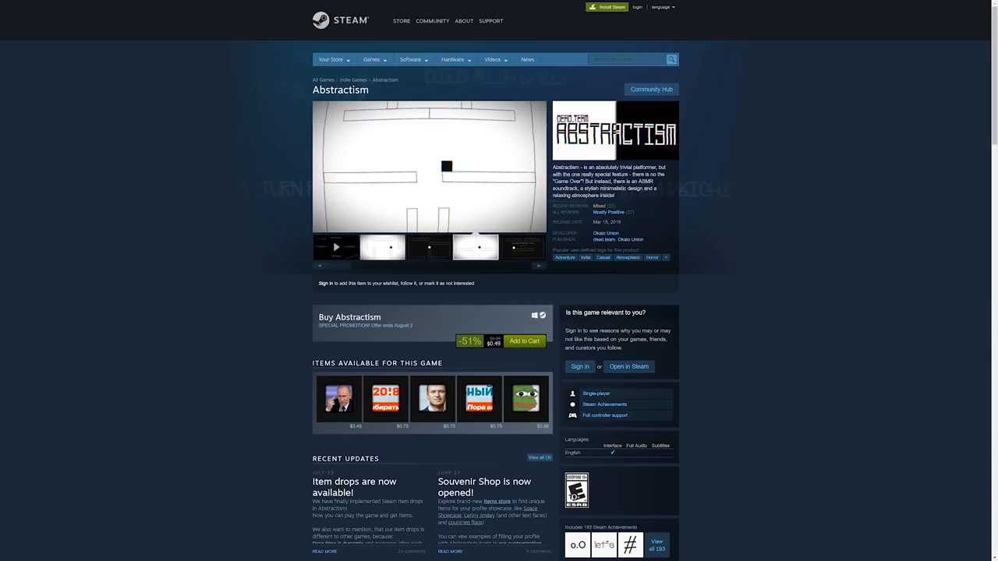
left_click(521, 246)
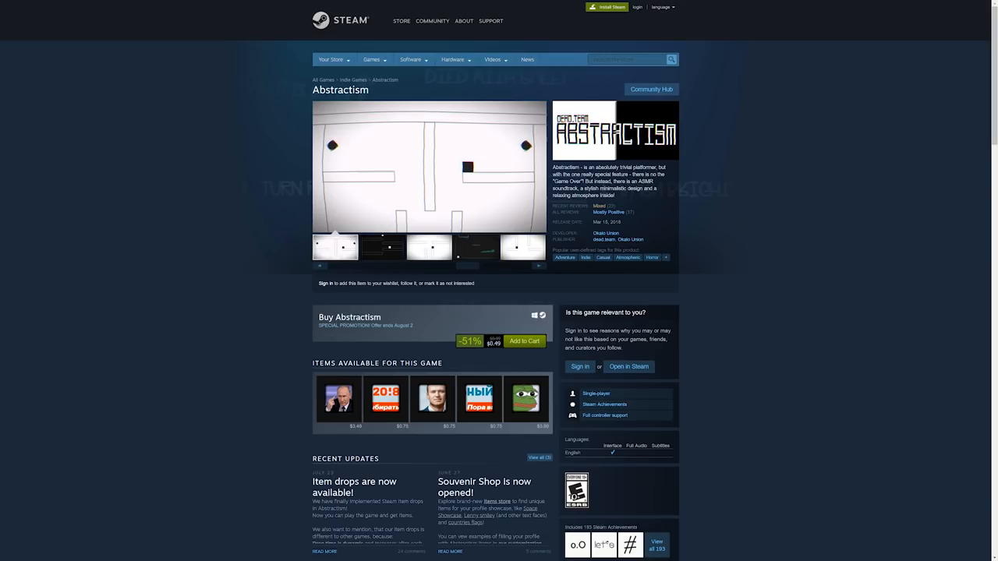
left_click(382, 247)
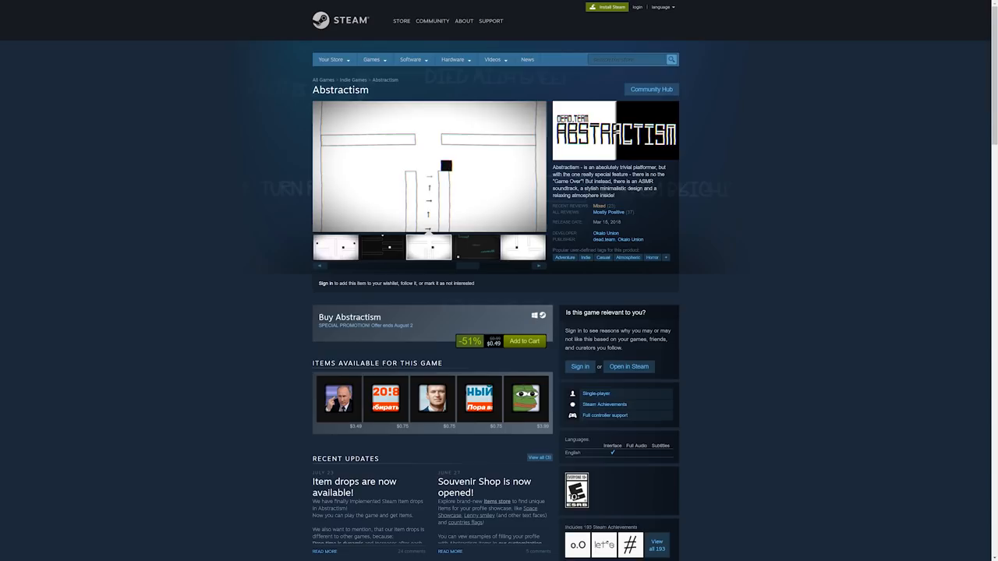
left_click(474, 246)
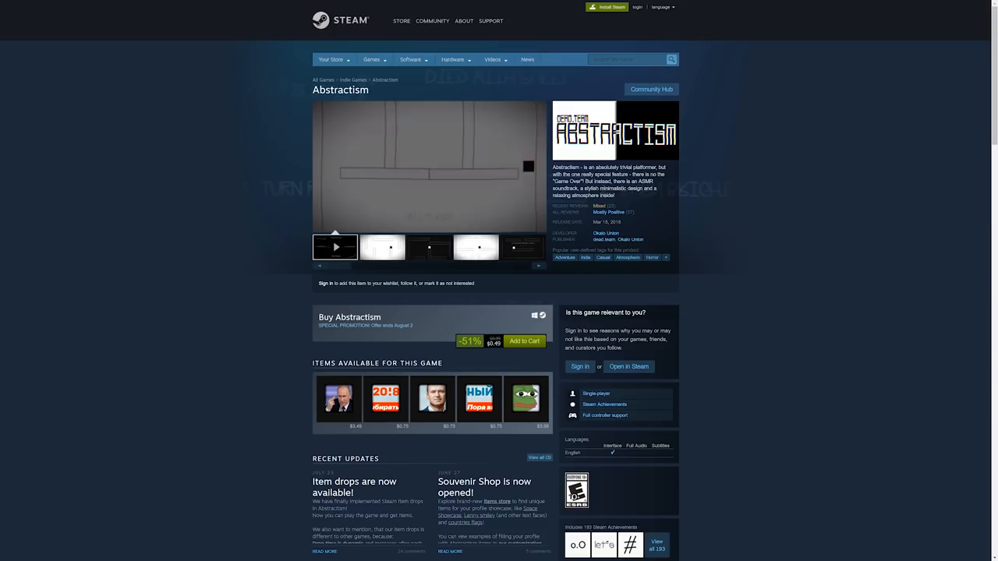
left_click(334, 246)
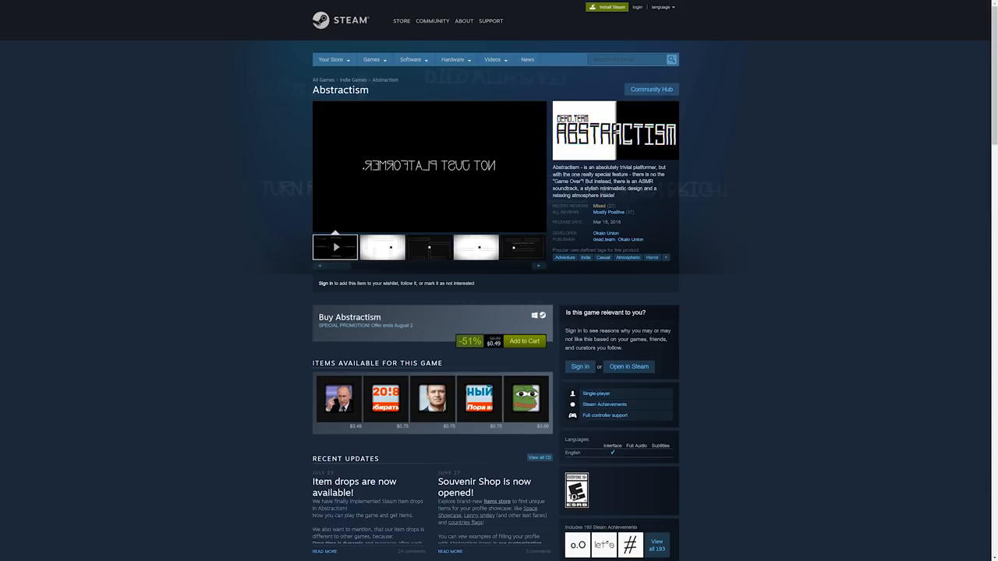
left_click(380, 247)
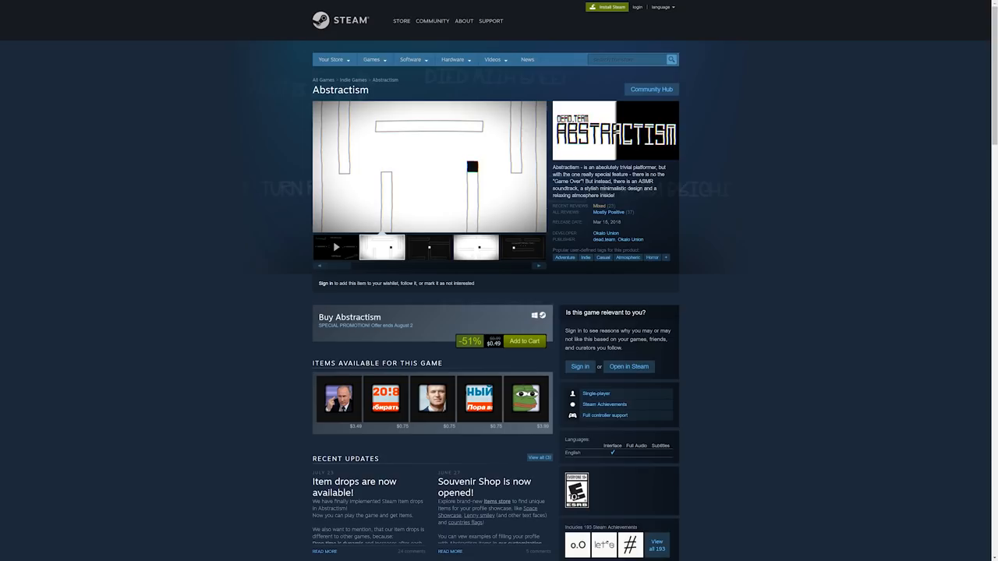
left_click(427, 247)
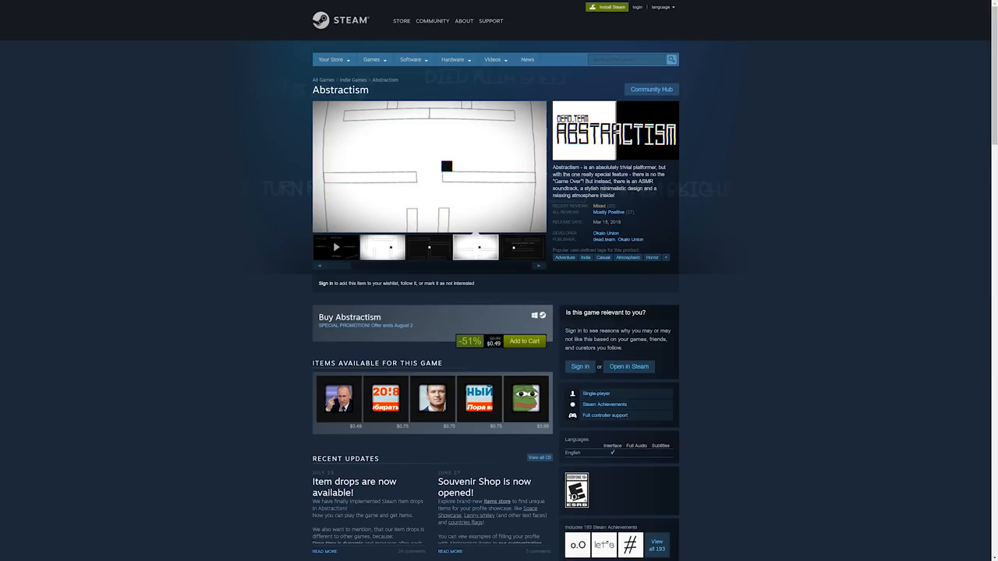
left_click(521, 246)
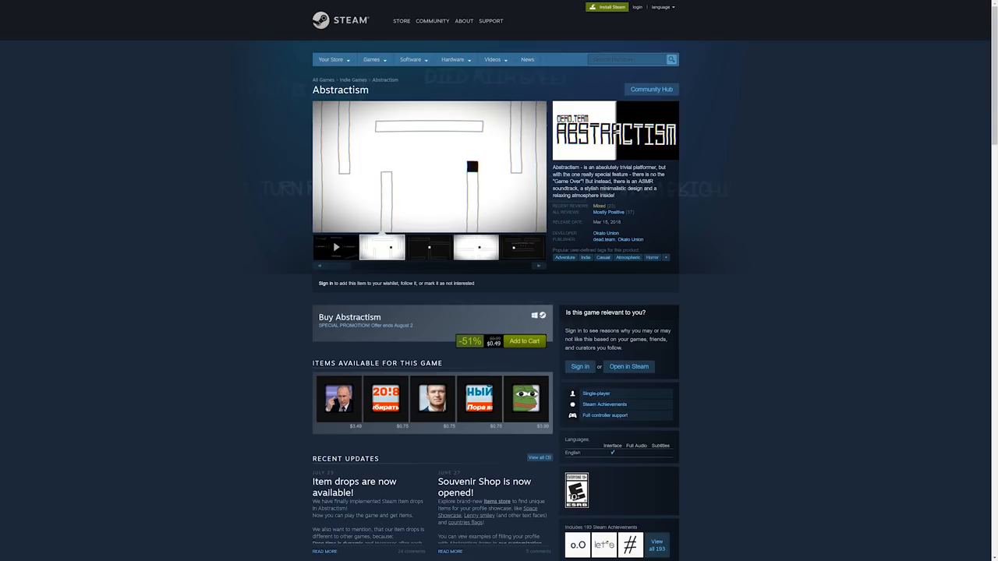
left_click(427, 246)
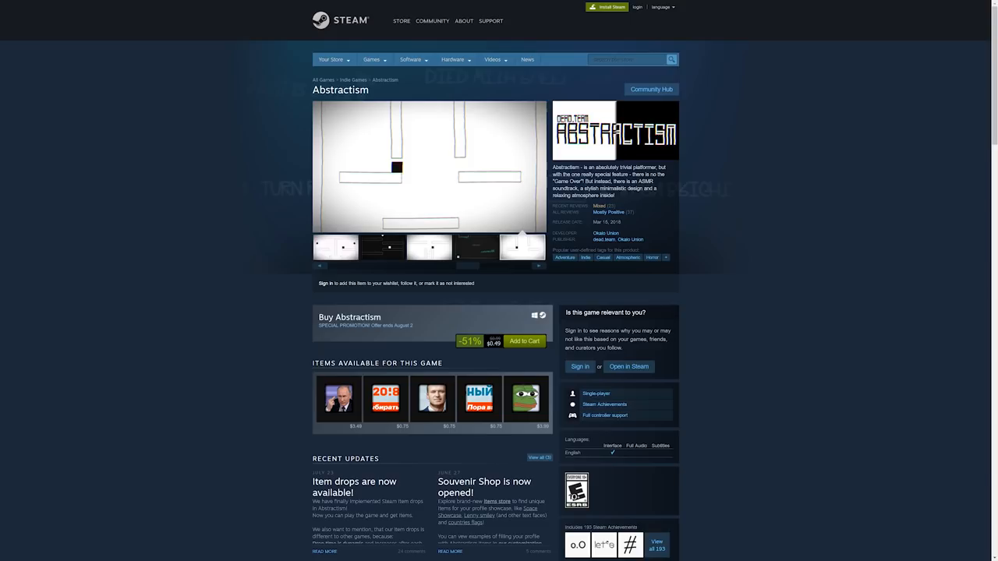
left_click(474, 246)
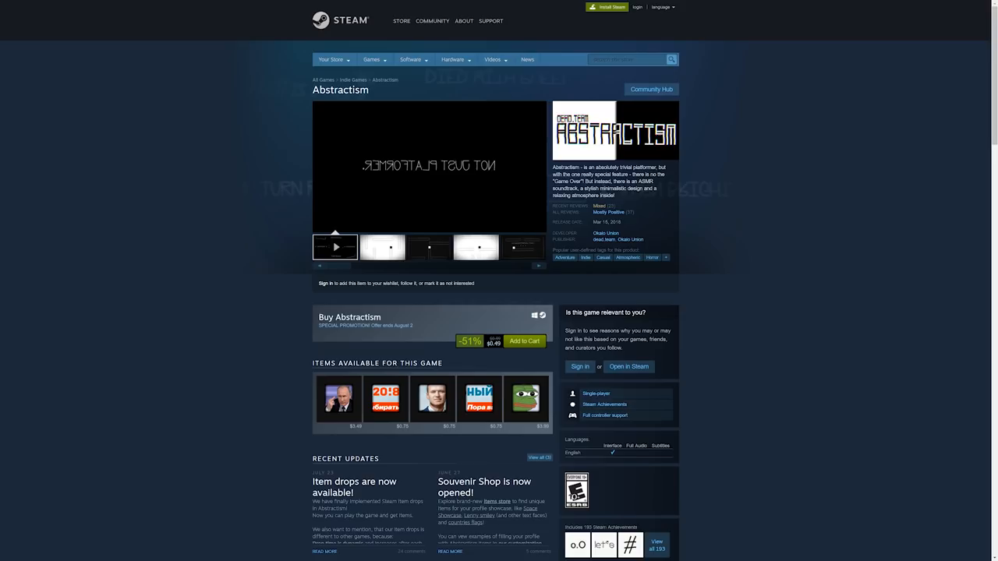
left_click(380, 247)
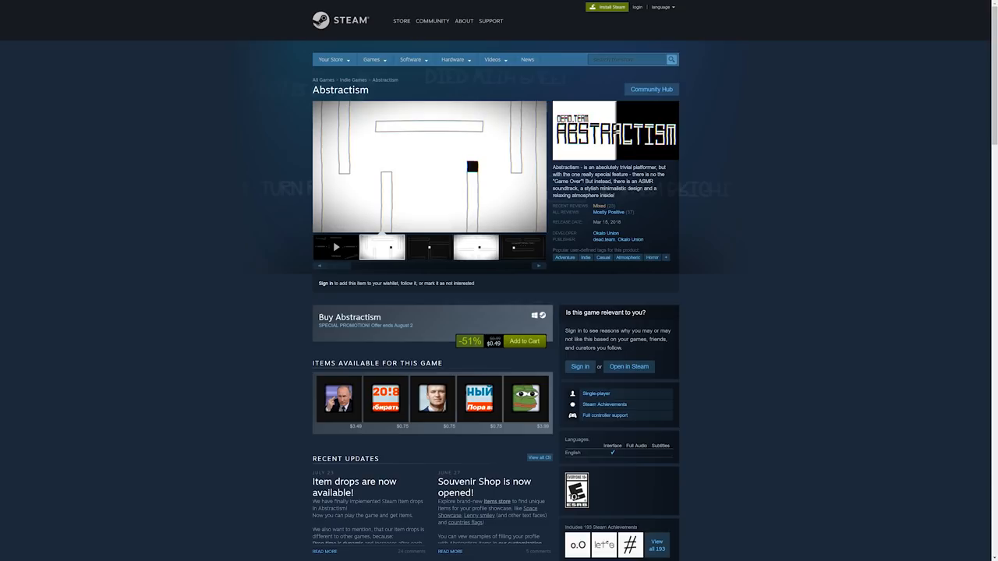
left_click(427, 246)
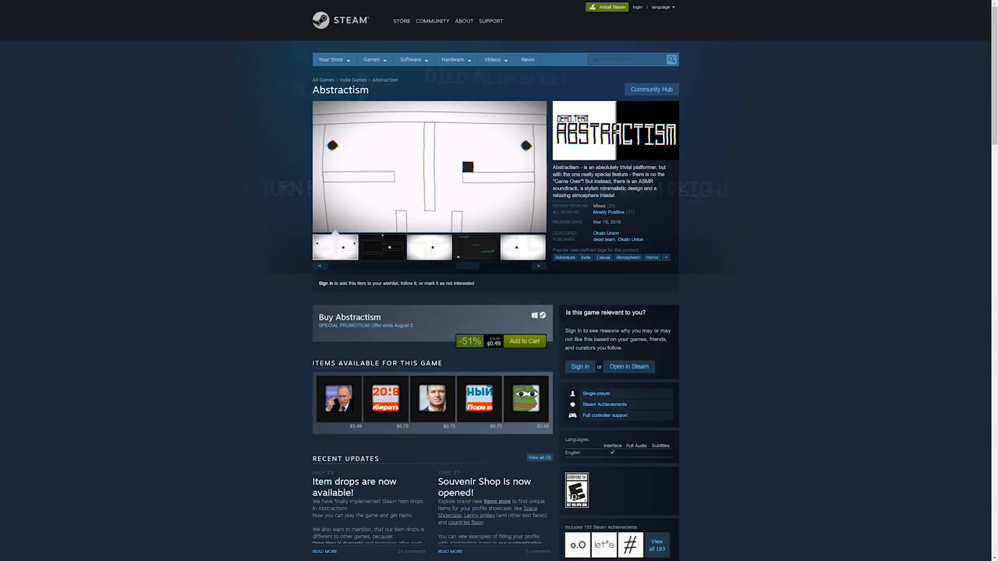
left_click(382, 246)
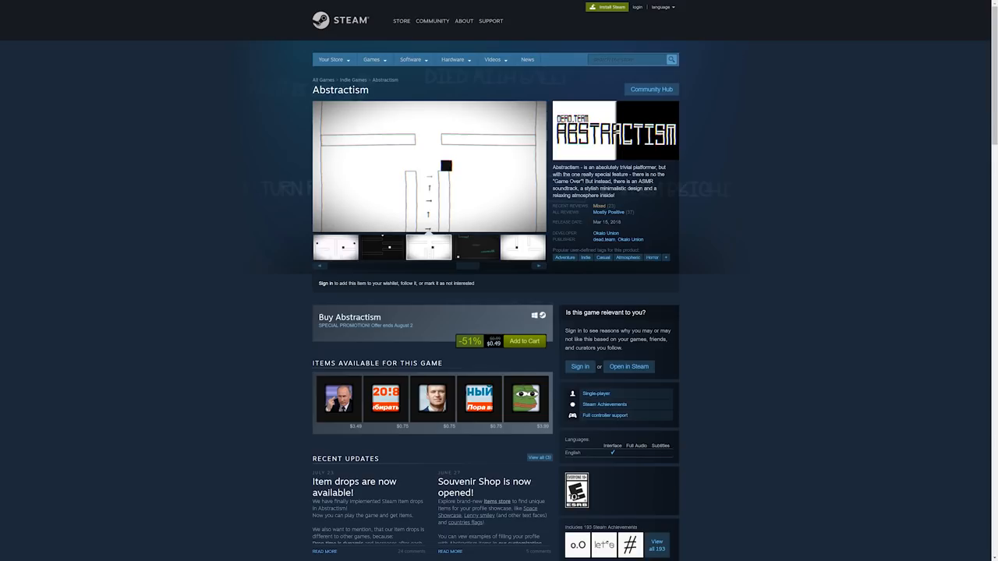
left_click(474, 247)
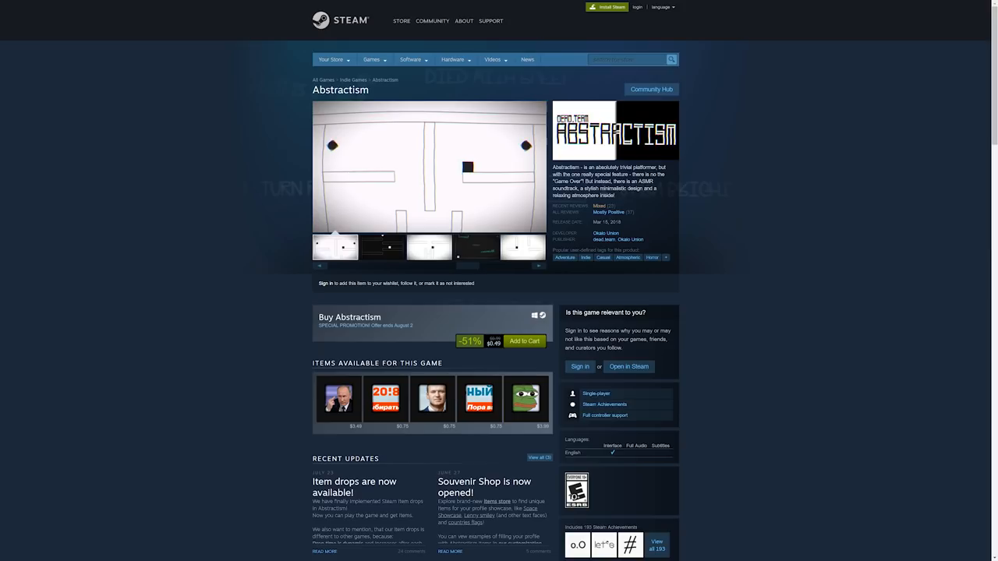
left_click(380, 247)
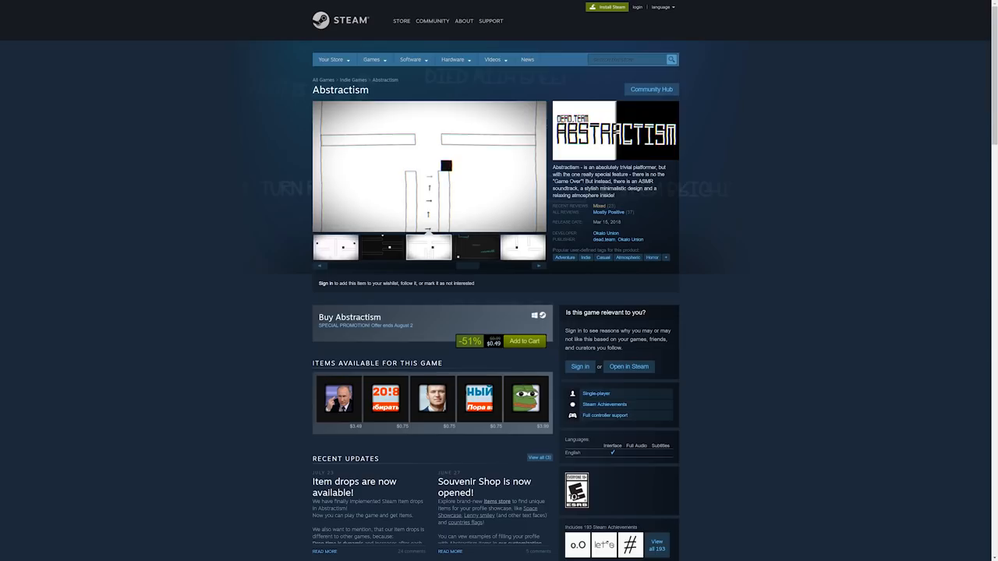
left_click(474, 247)
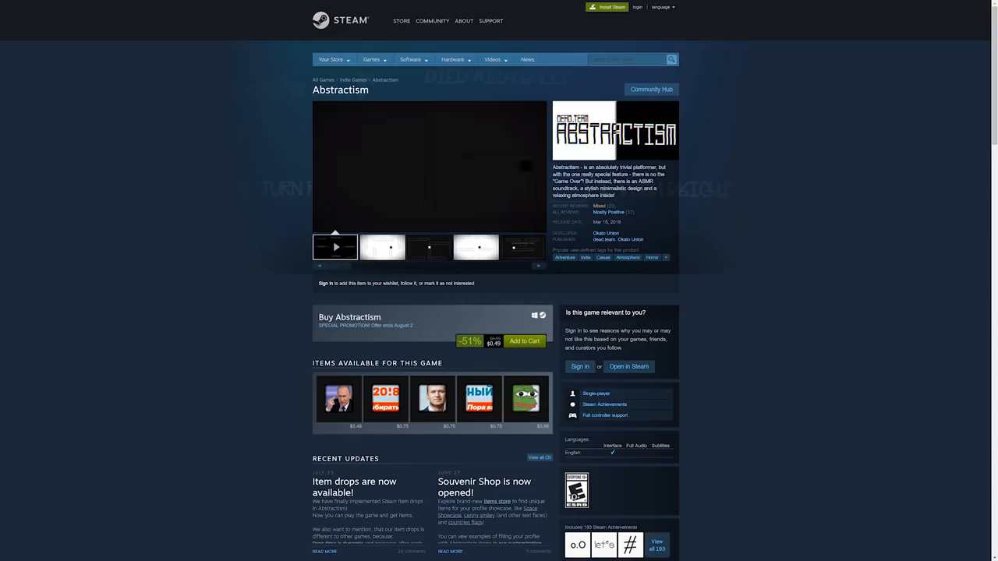
left_click(334, 246)
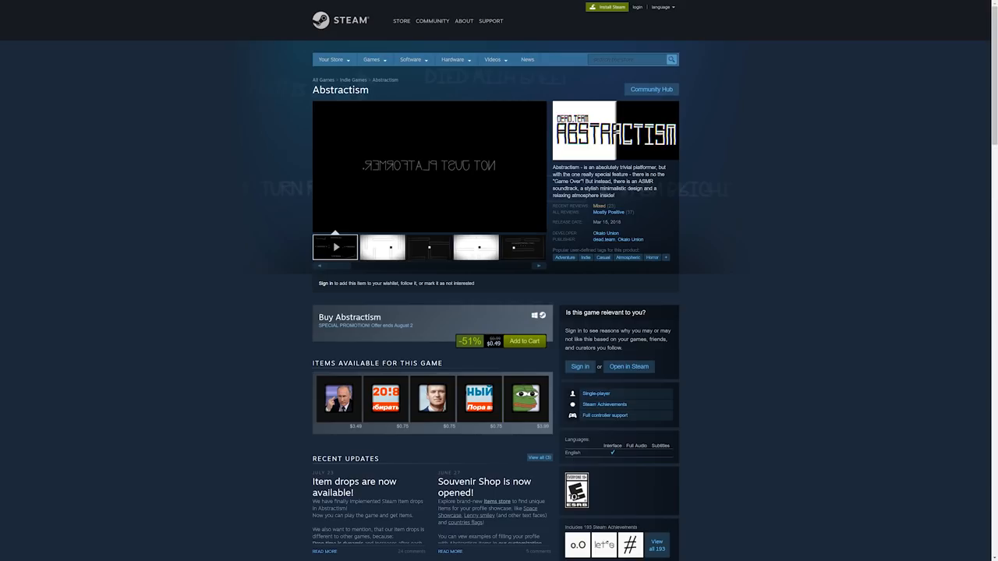
left_click(380, 246)
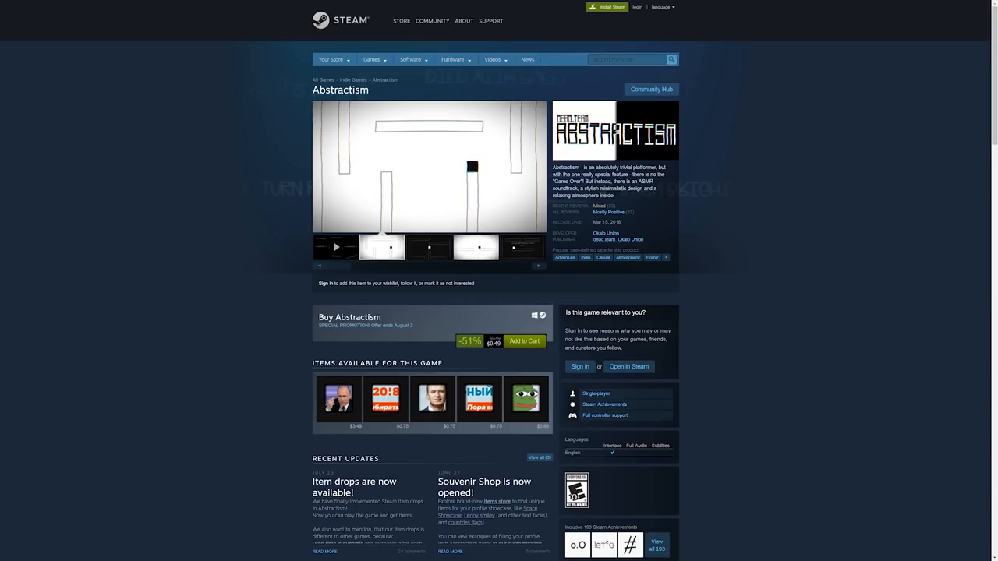
left_click(428, 246)
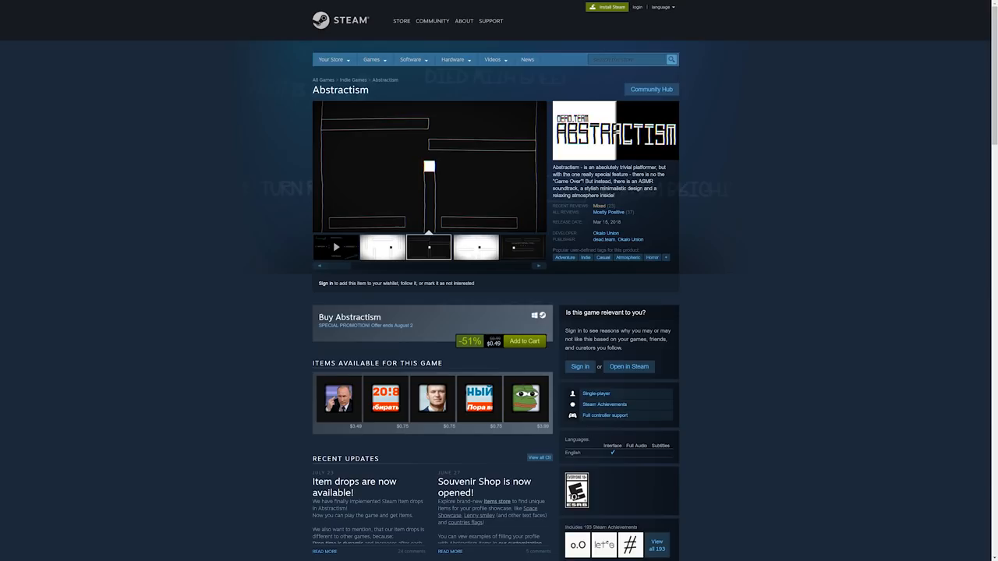